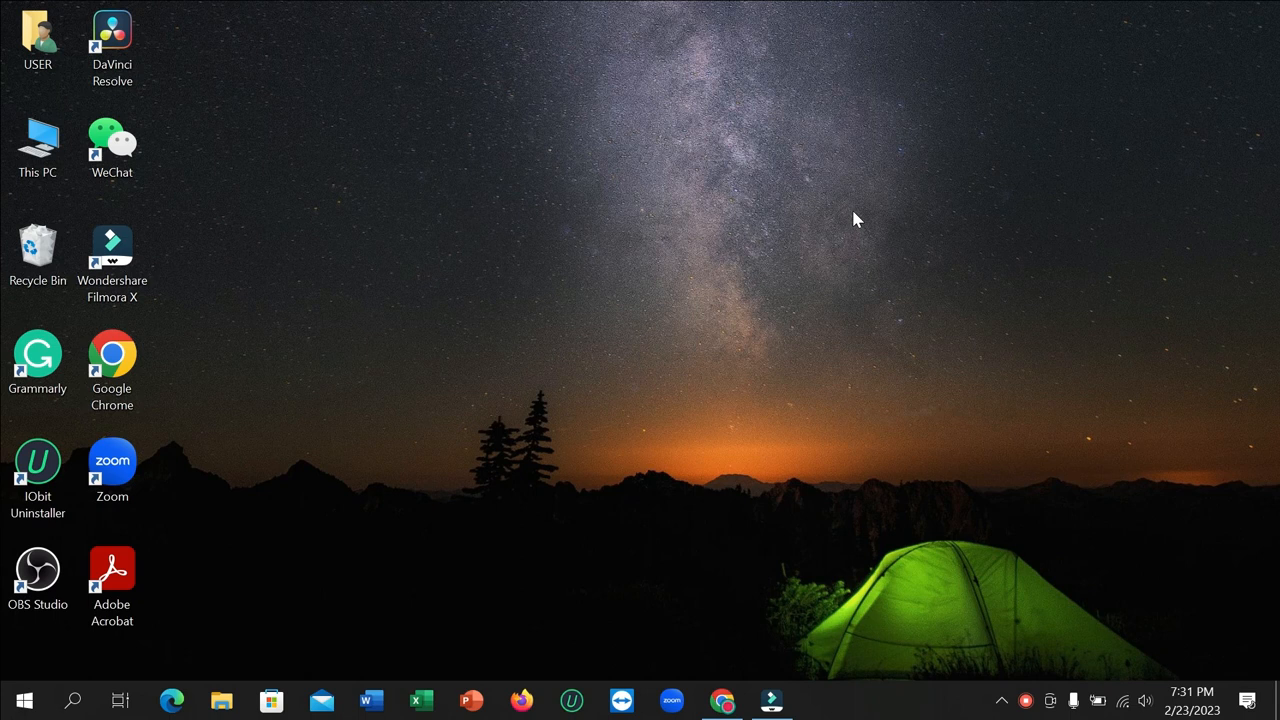
- Navigate from This PC through Local Disk (C:) into the YouTube folder with Edit and Upload
left_click(38, 136)
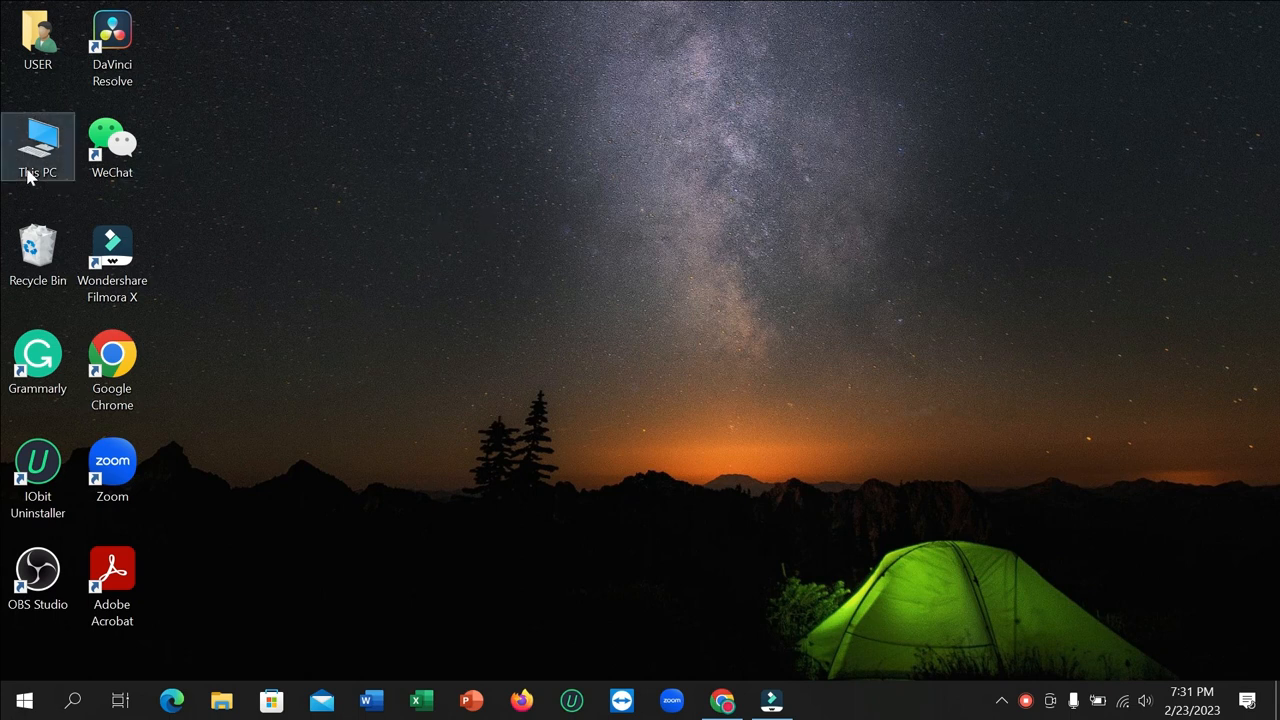
mouse_move(364, 168)
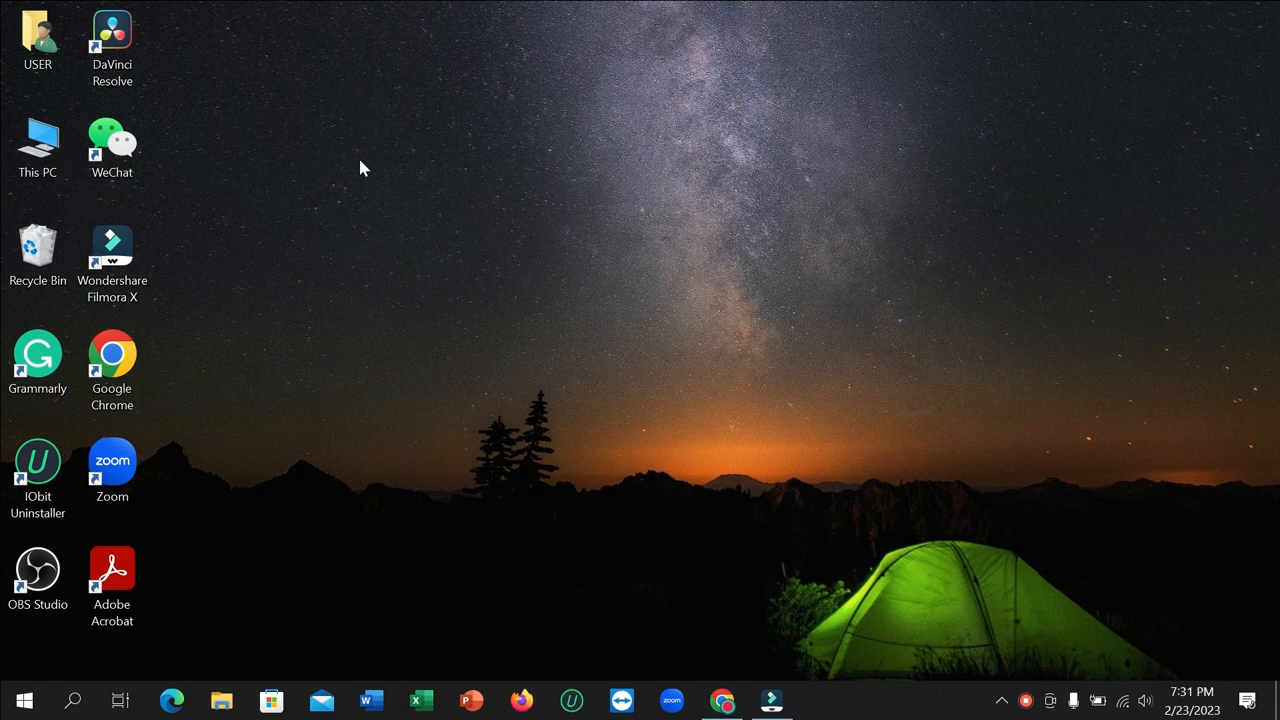
double_click(36, 136)
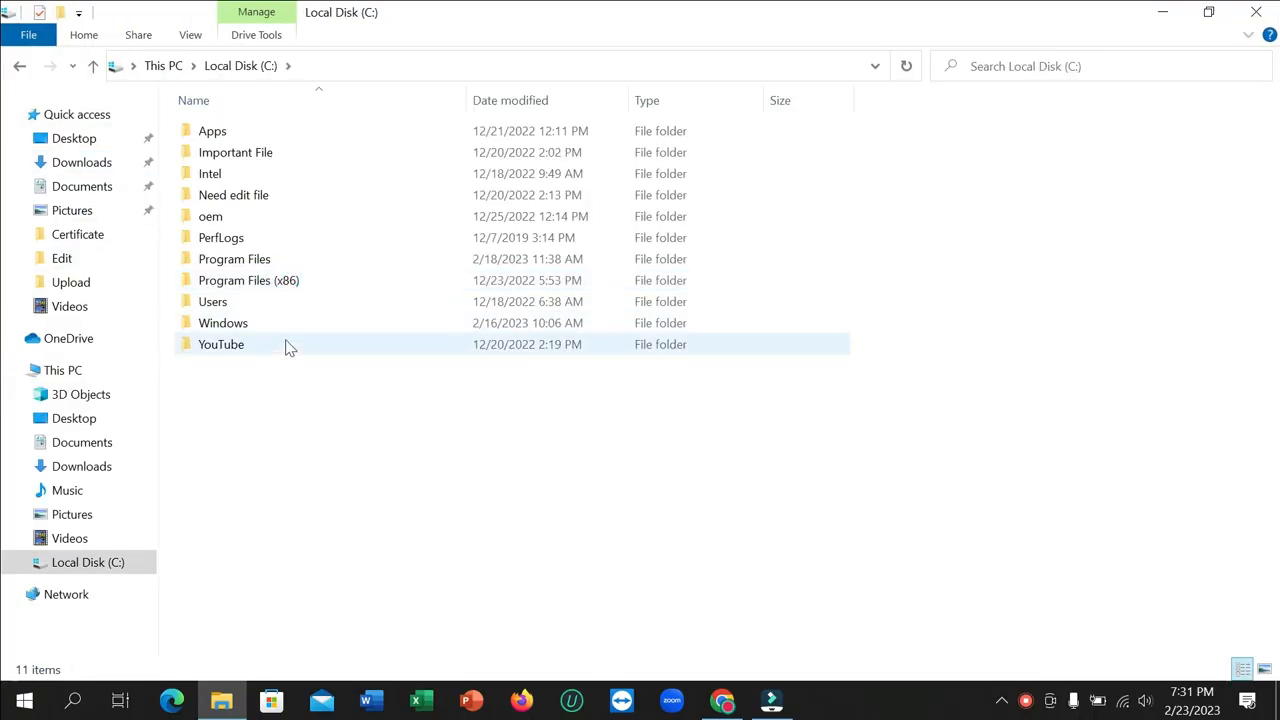
double_click(220, 344)
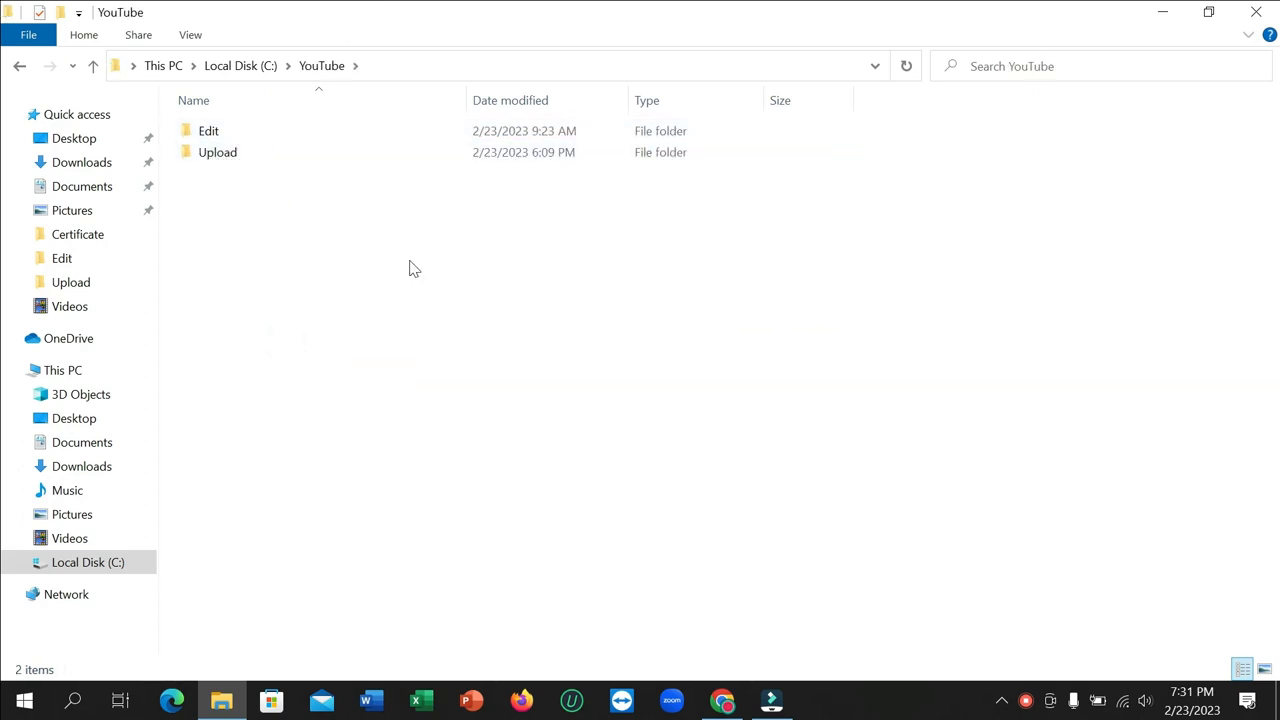
left_click(208, 130)
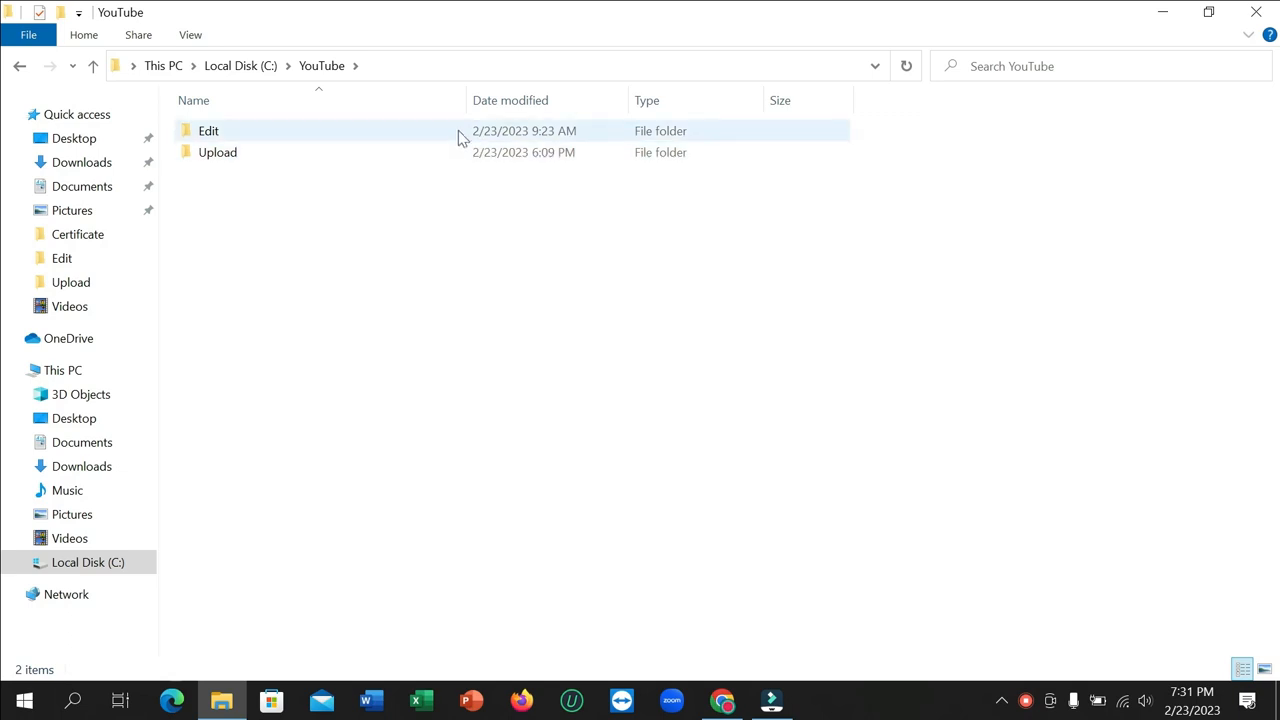
mouse_move(238, 132)
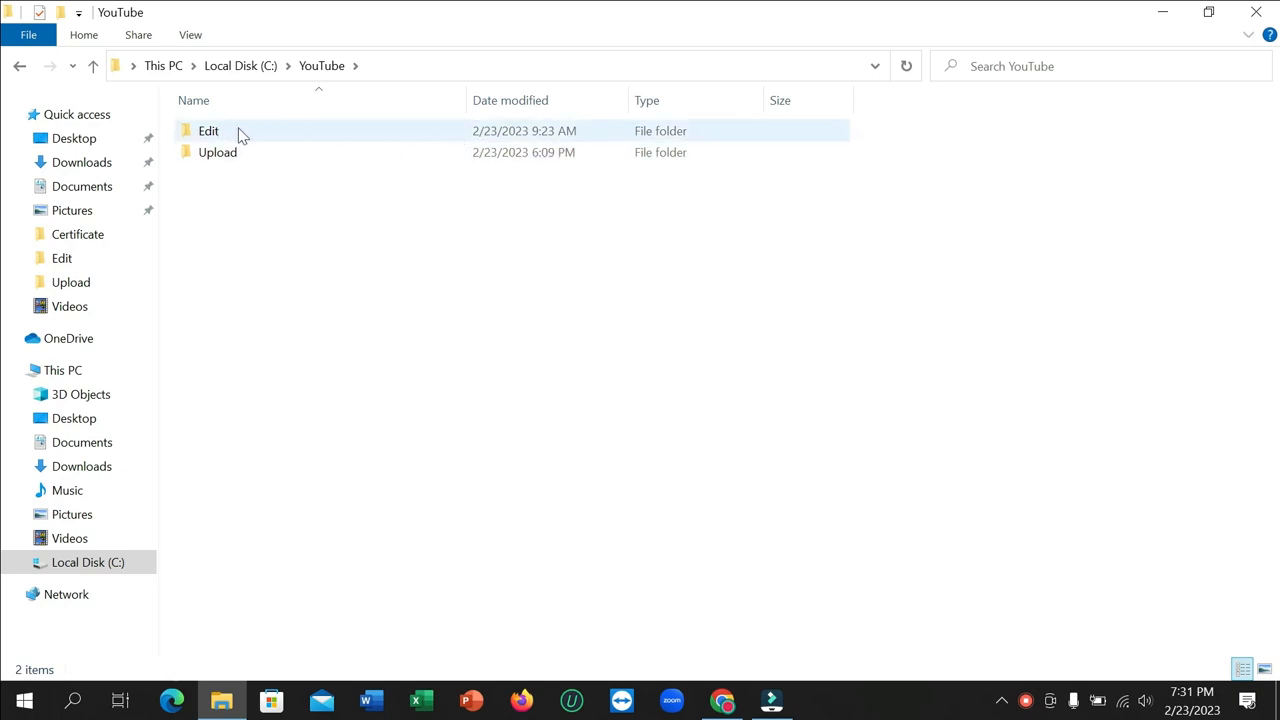
- Start renaming the Edit folder via its right-click Rename command
left_click(208, 132)
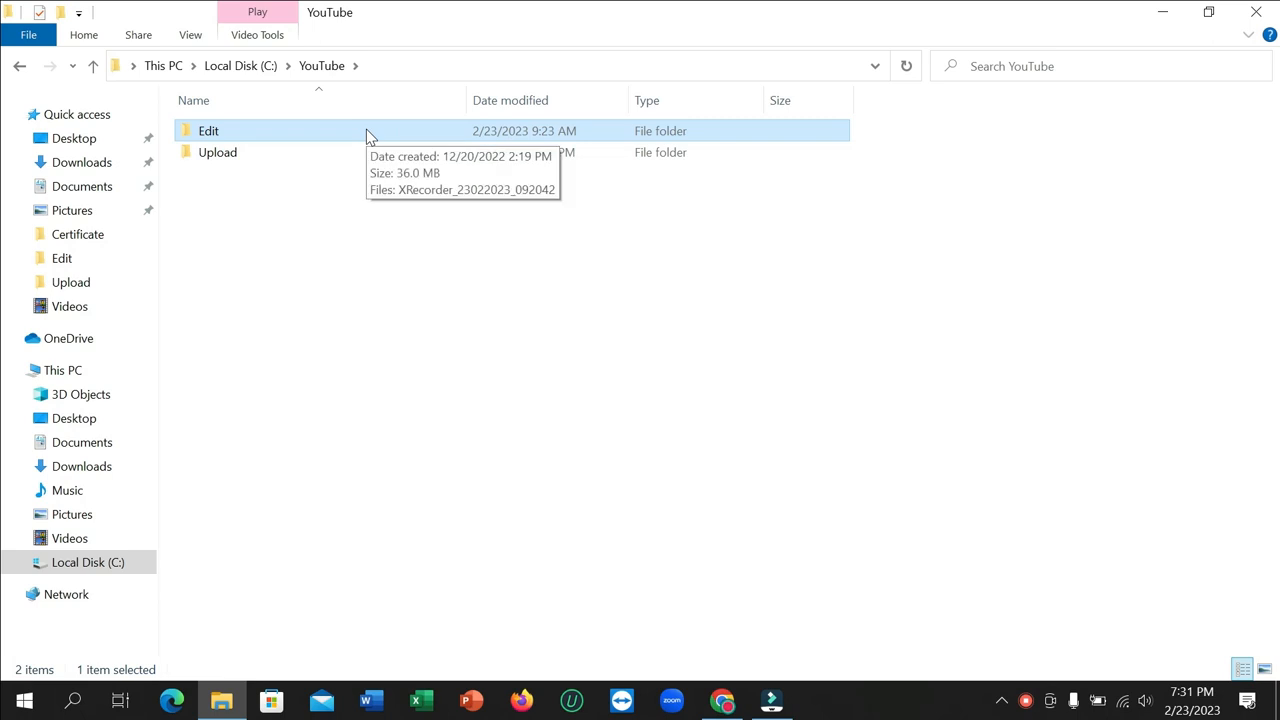
right_click(208, 132)
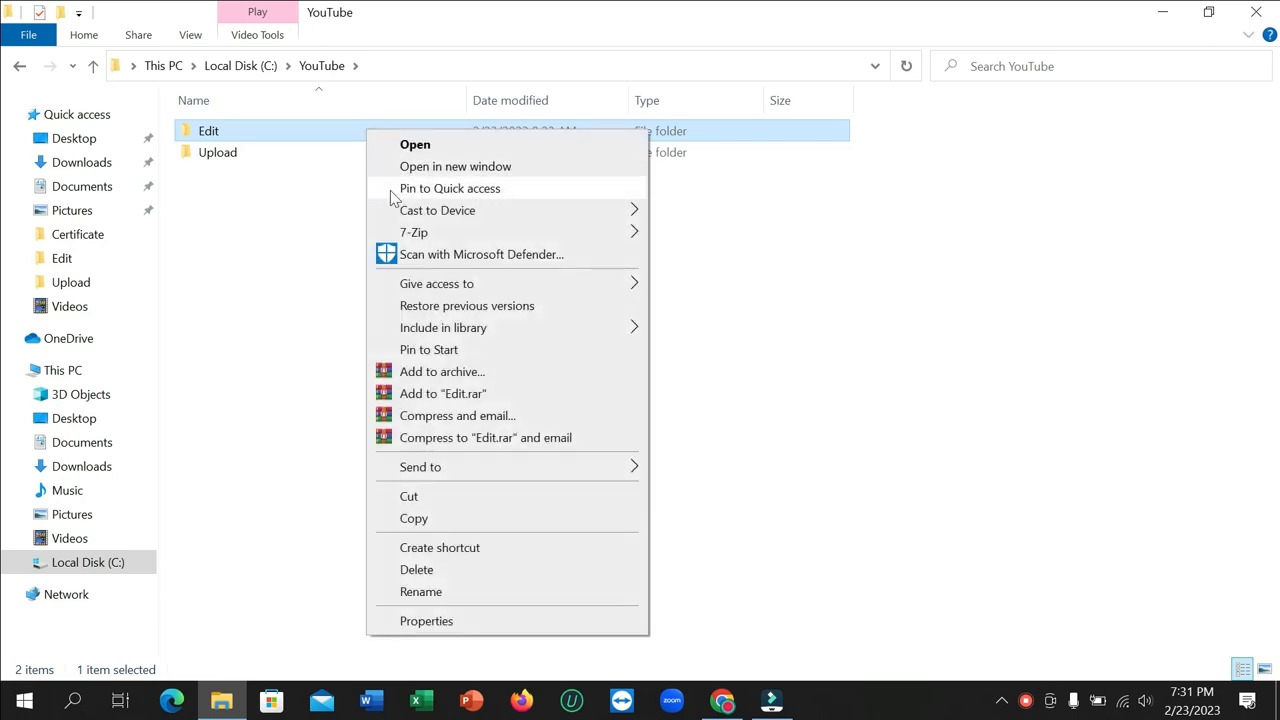
mouse_move(432, 604)
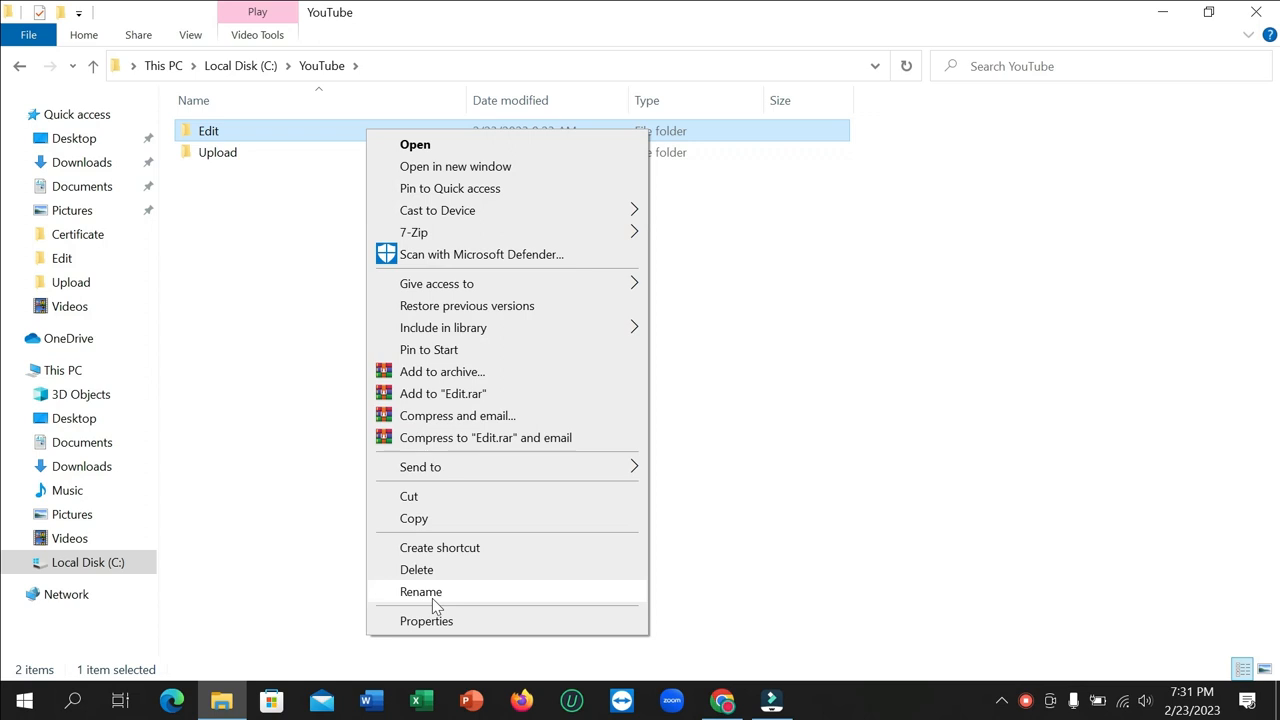
left_click(420, 592)
type(" YT")
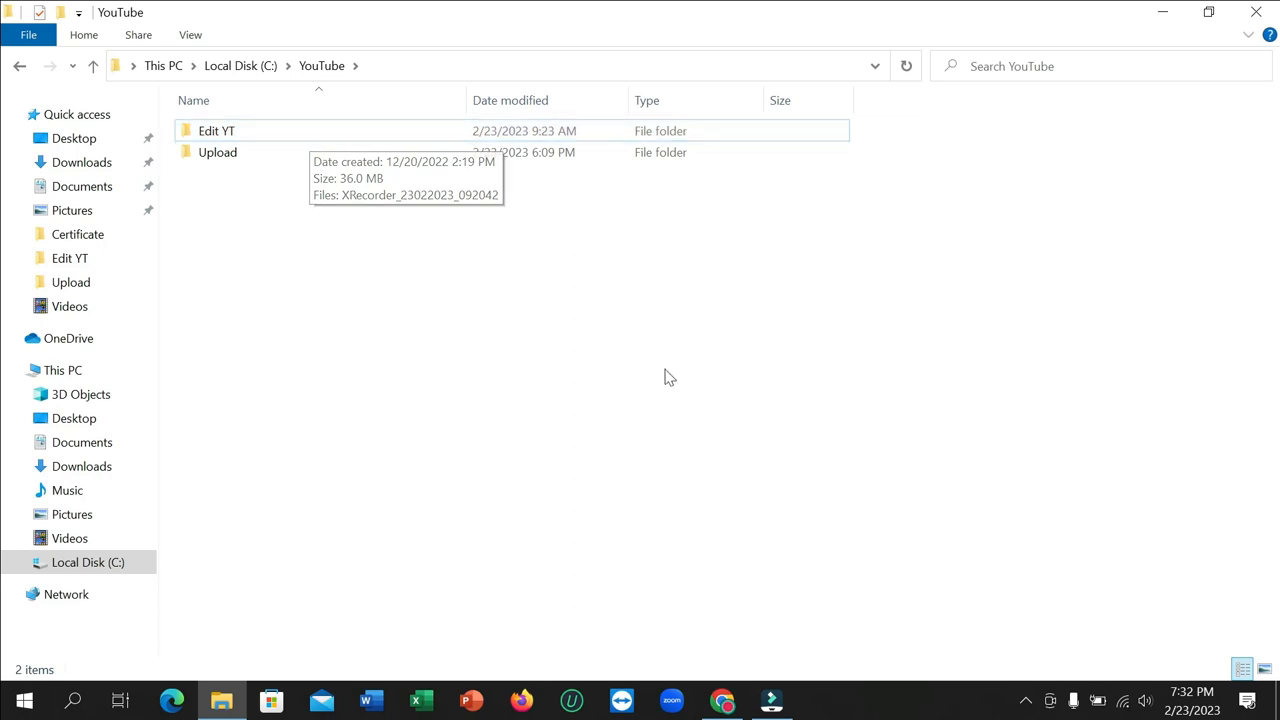
mouse_move(672, 376)
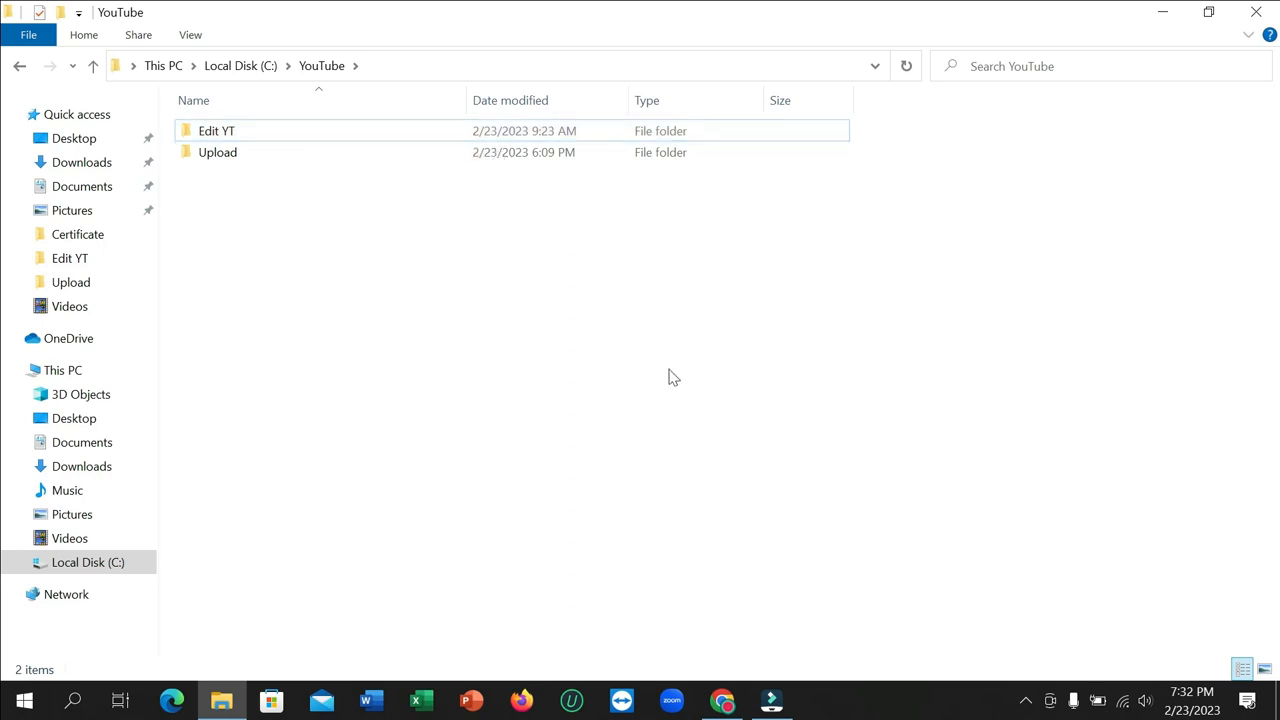